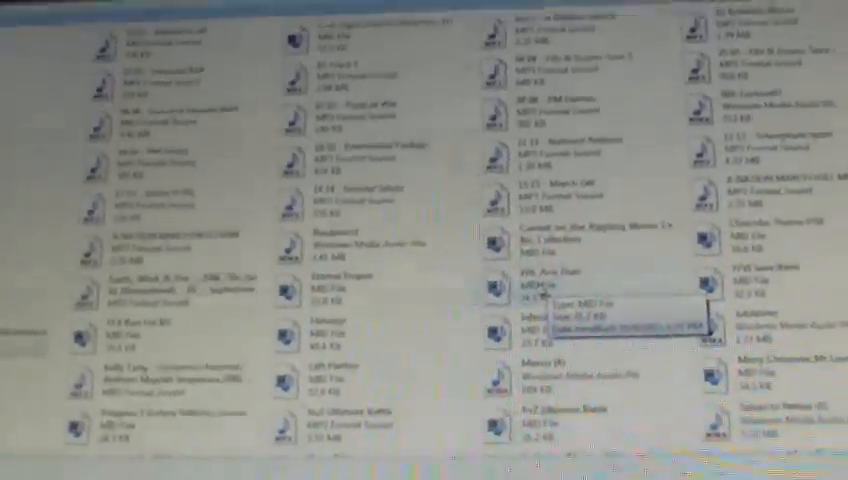
scroll("down", 3)
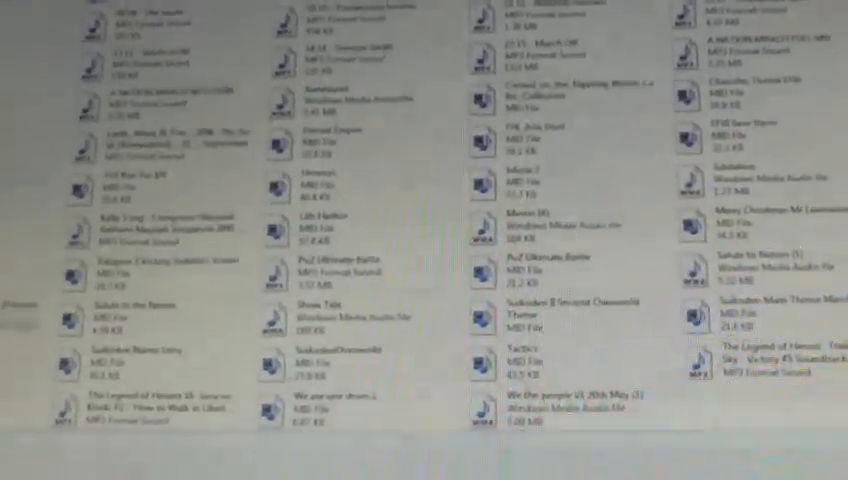